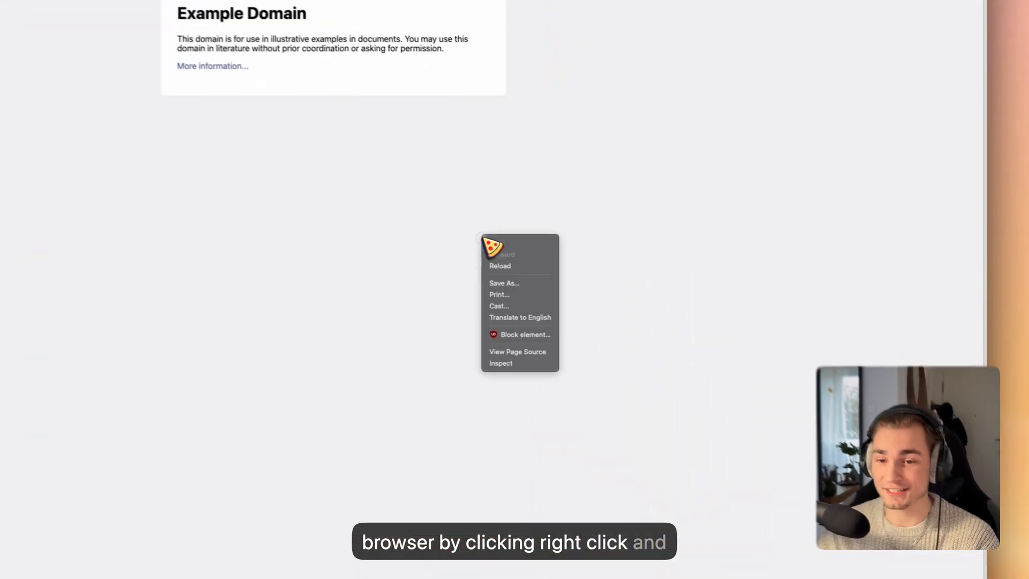
Dismiss the context menu and bring up DevTools showing the Example Domain page's HTML tree
{"action": "left_click", "coordinate": [501, 362]}
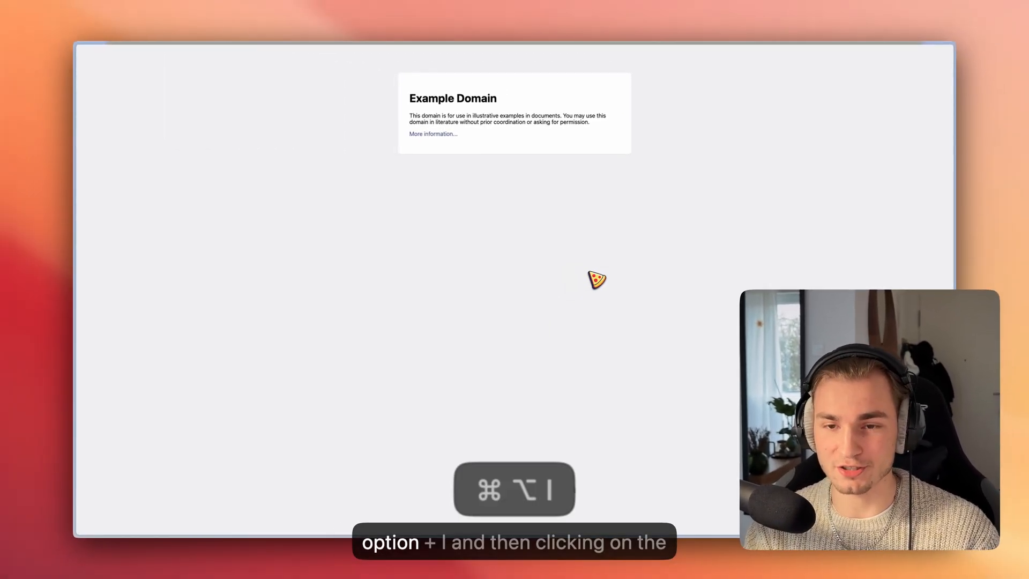
{"action": "key", "text": "Cmd+Alt+I"}
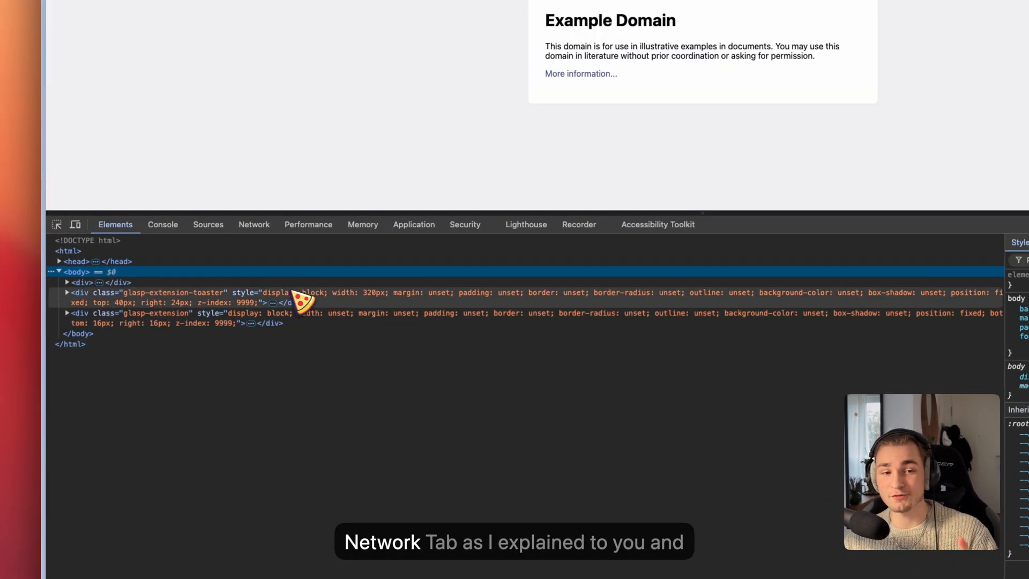
Record the example.com document request (status 304) in the Network panel by reloading
{"action": "left_click", "coordinate": [253, 225]}
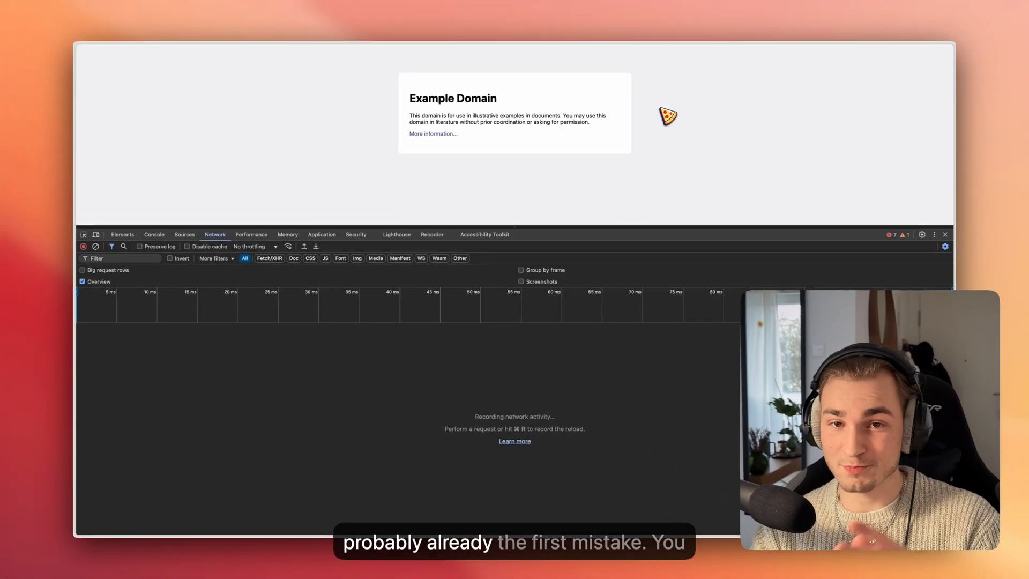
{"action": "mouse_move", "coordinate": [451, 274]}
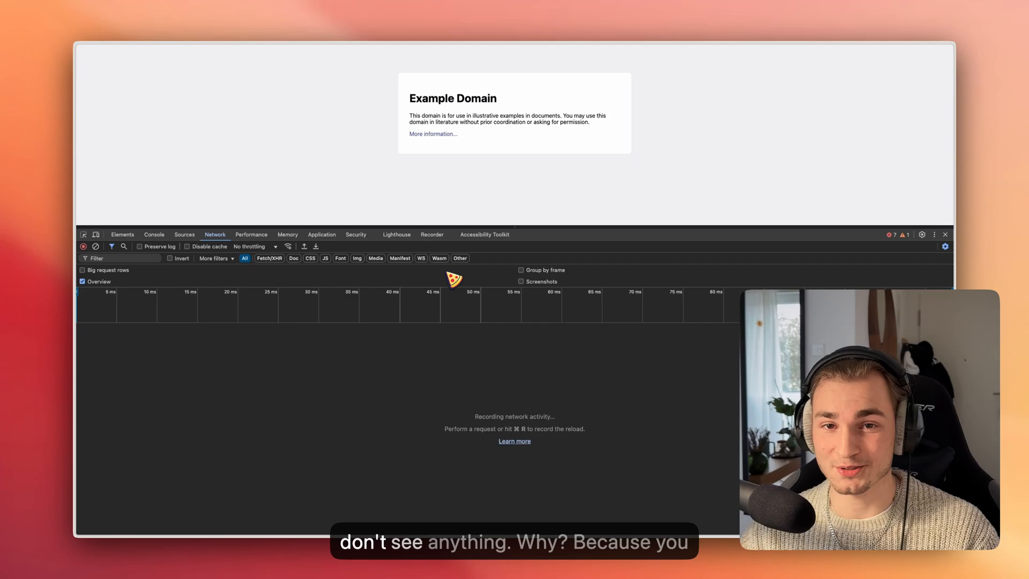
{"action": "key", "text": "Cmd+R"}
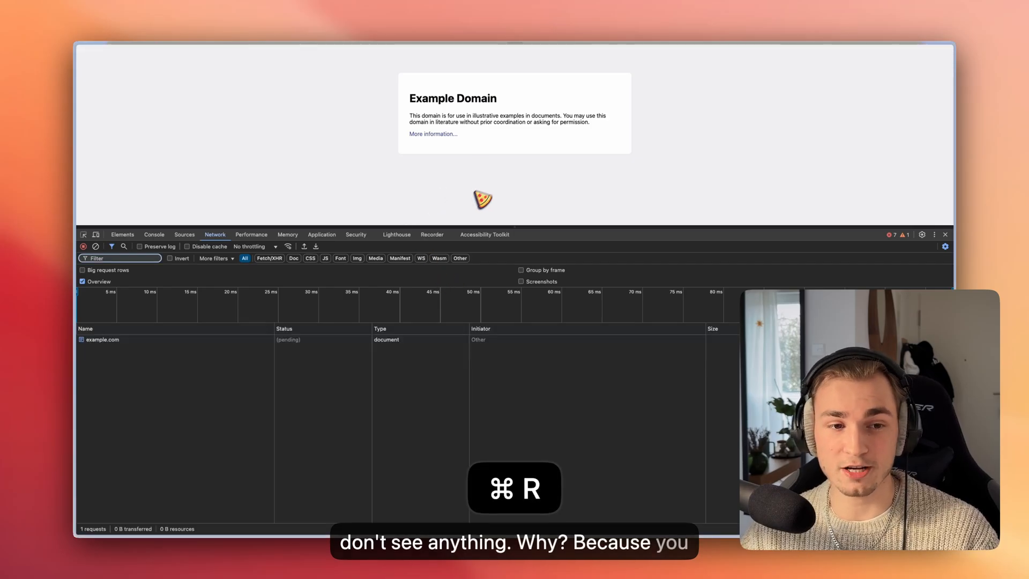
{"action": "key", "text": "Cmd+R"}
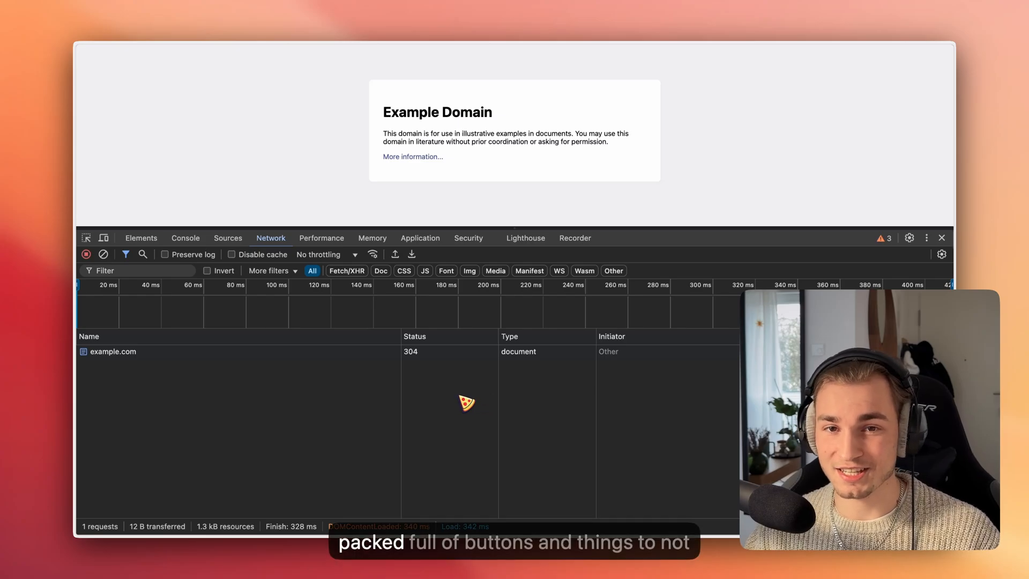
{"action": "mouse_move", "coordinate": [399, 283]}
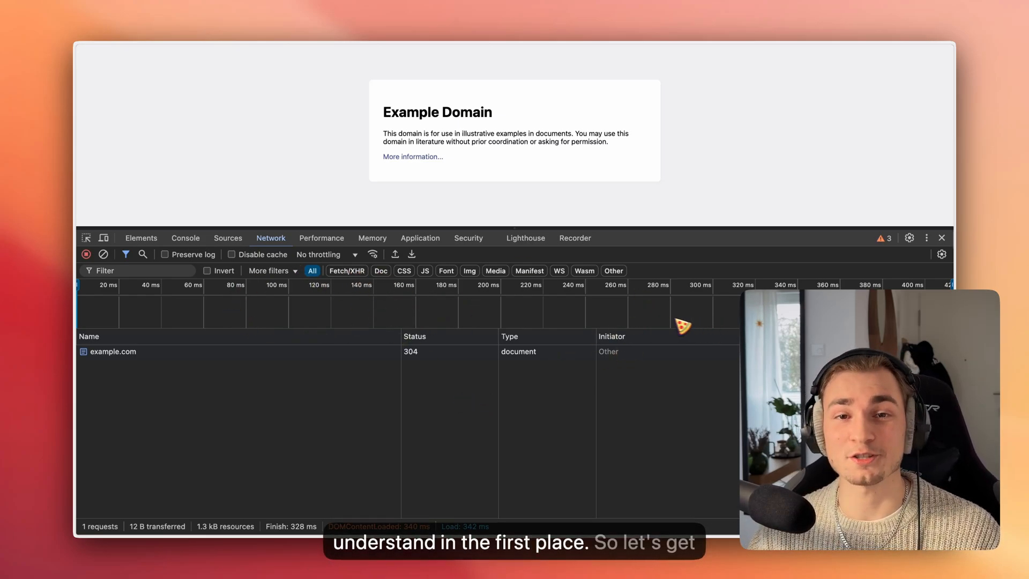
{"action": "mouse_move", "coordinate": [509, 295]}
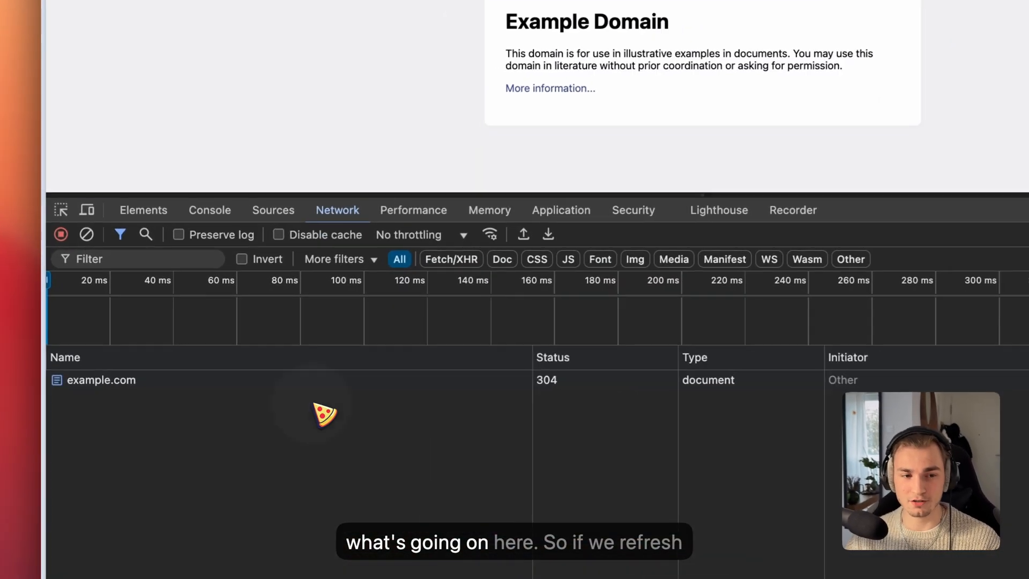
{"action": "key", "text": "cmd+r"}
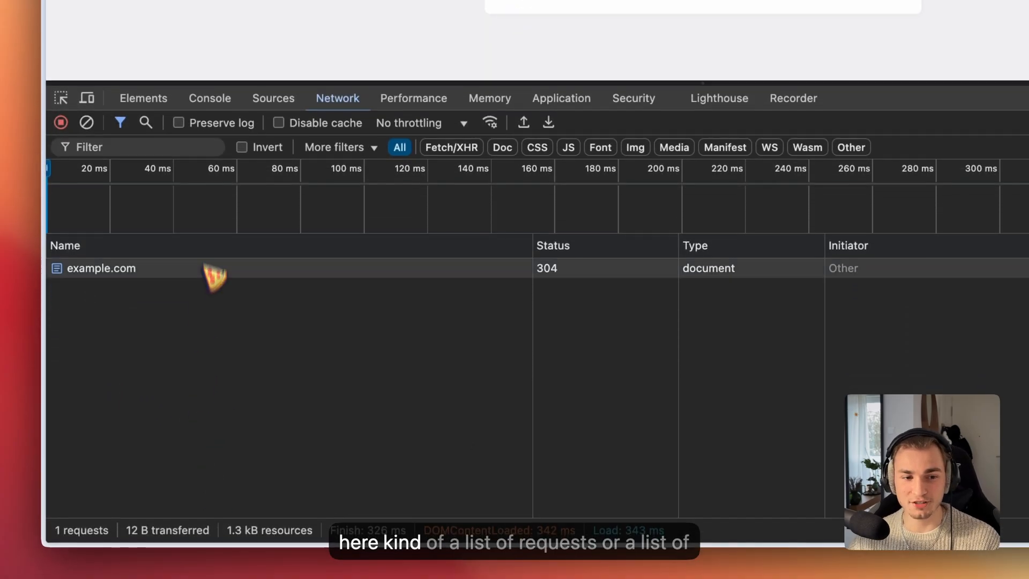
{"action": "mouse_move", "coordinate": [295, 296]}
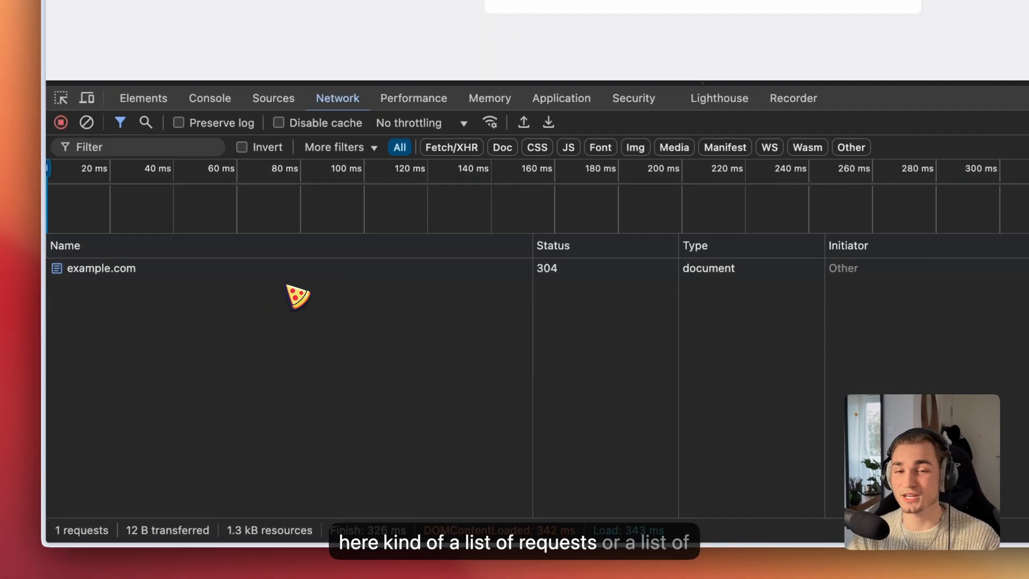
{"action": "mouse_move", "coordinate": [325, 261]}
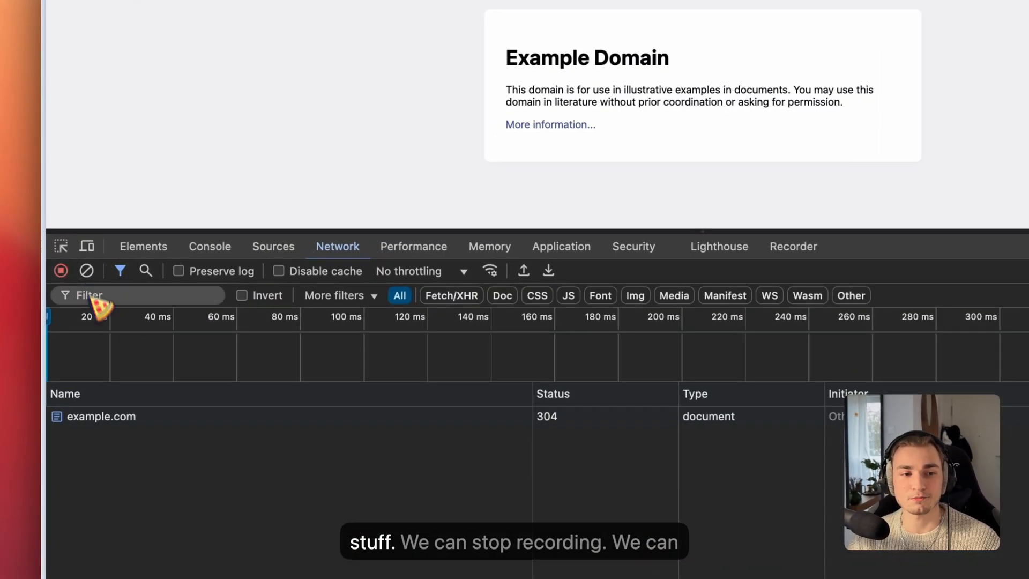
Clear the request list, re-record it with a reload, and show all request types again
{"action": "left_click", "coordinate": [86, 270]}
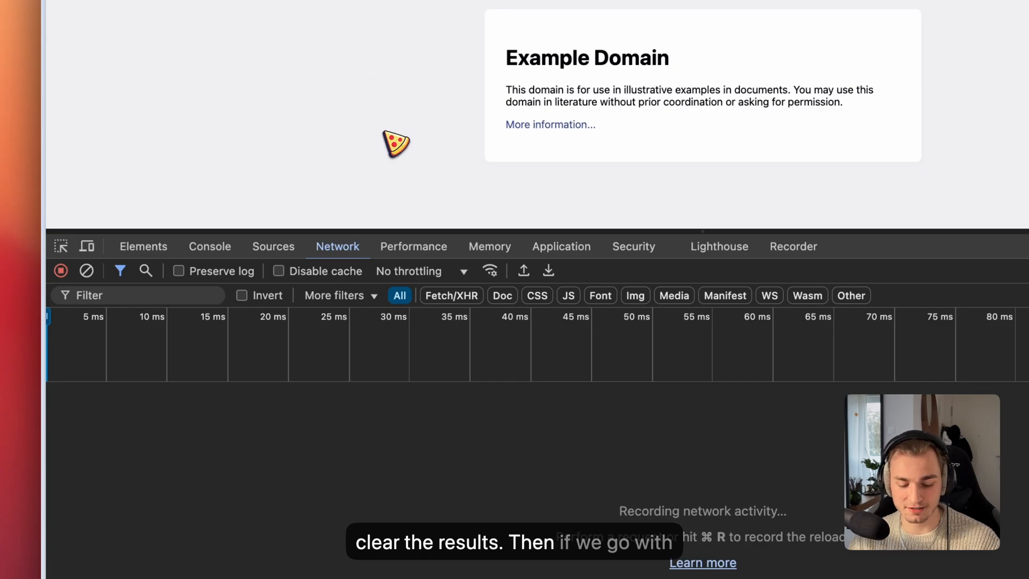
{"action": "mouse_move", "coordinate": [371, 180]}
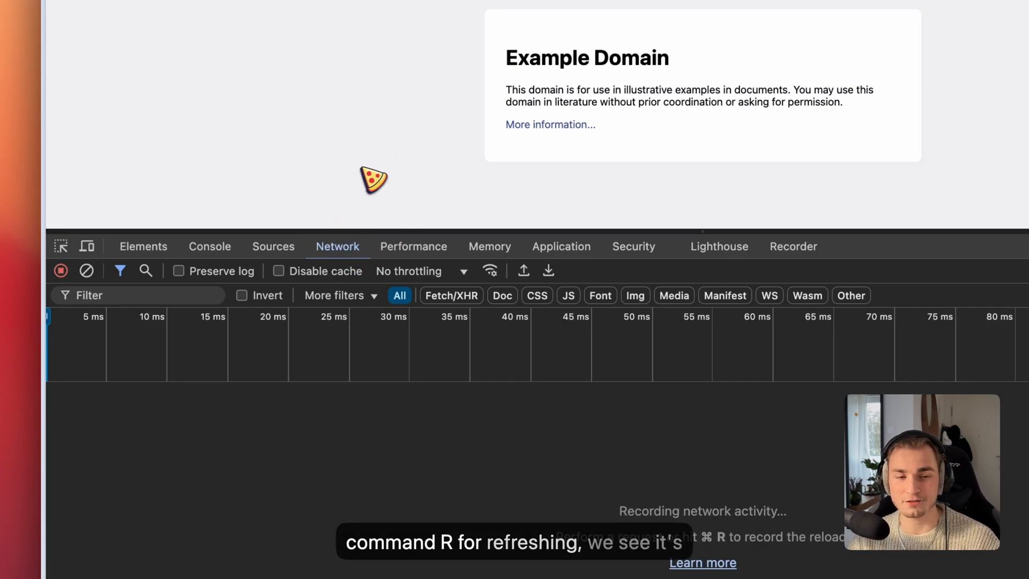
{"action": "key", "text": "cmd+r"}
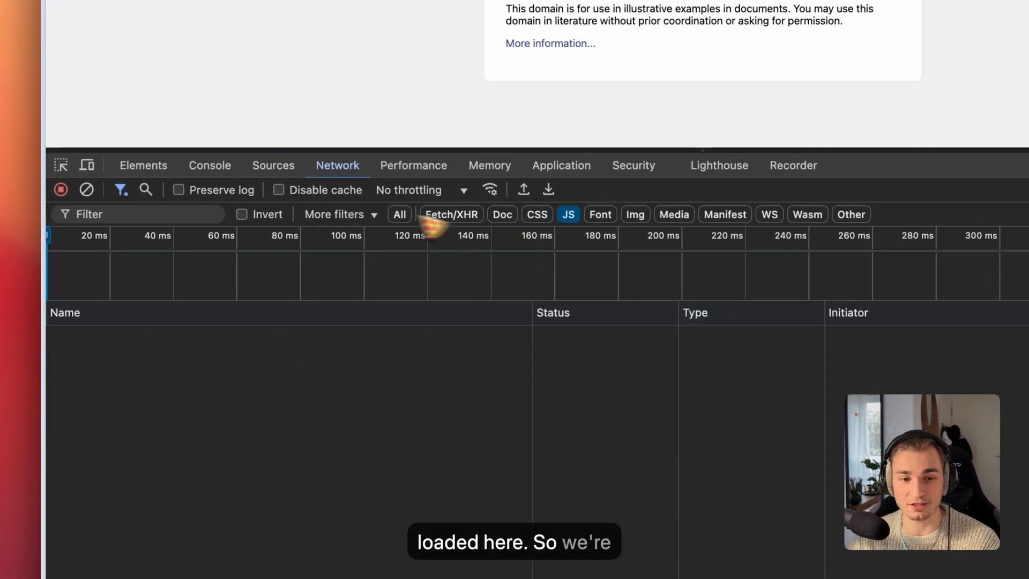
{"action": "left_click", "coordinate": [399, 215]}
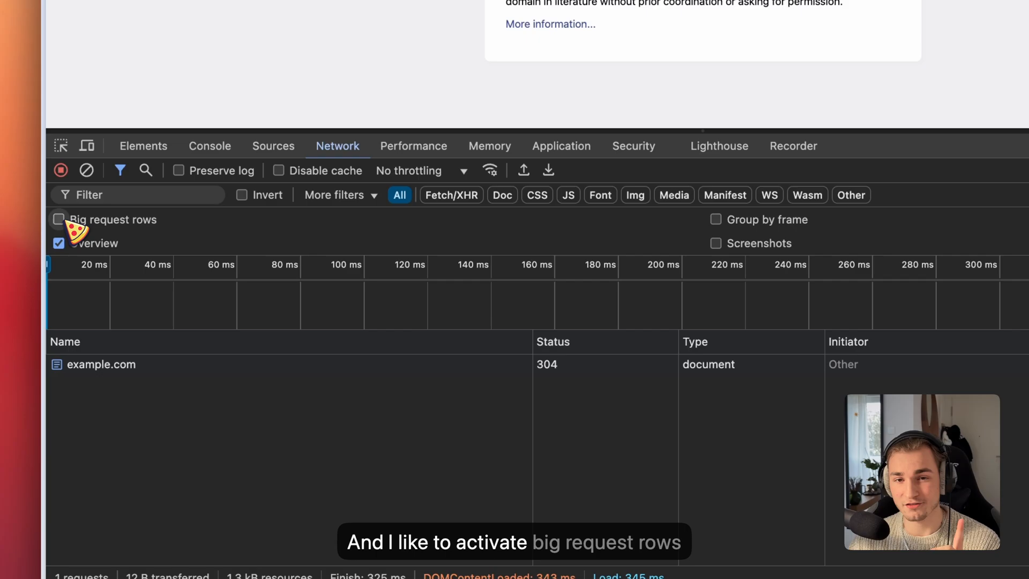
Enable big request rows so example.com reads '304 Not Modified'
{"action": "left_click", "coordinate": [58, 220]}
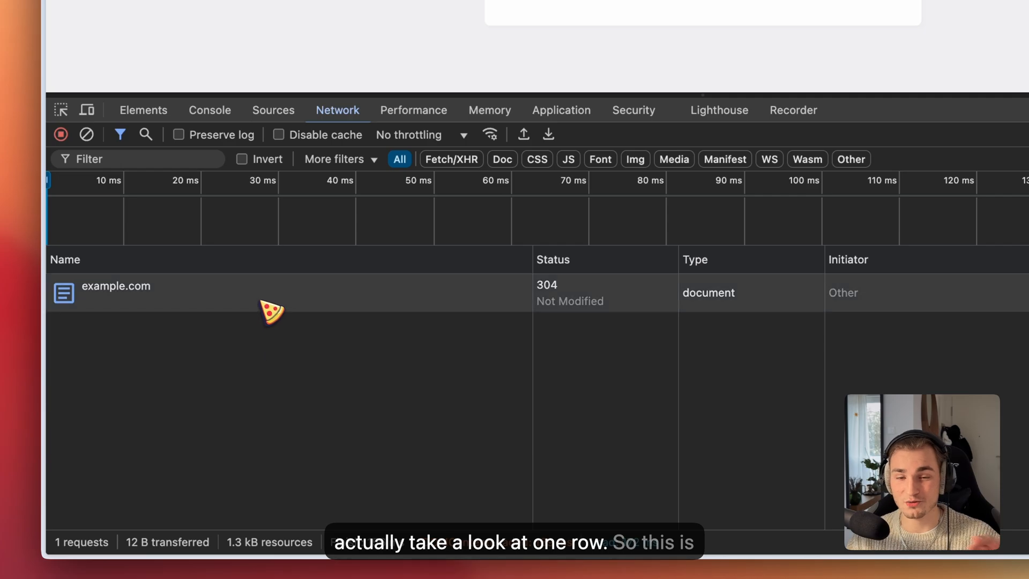
Show the example.com request's General details: GET method, URL and 304 status
{"action": "left_click", "coordinate": [116, 287]}
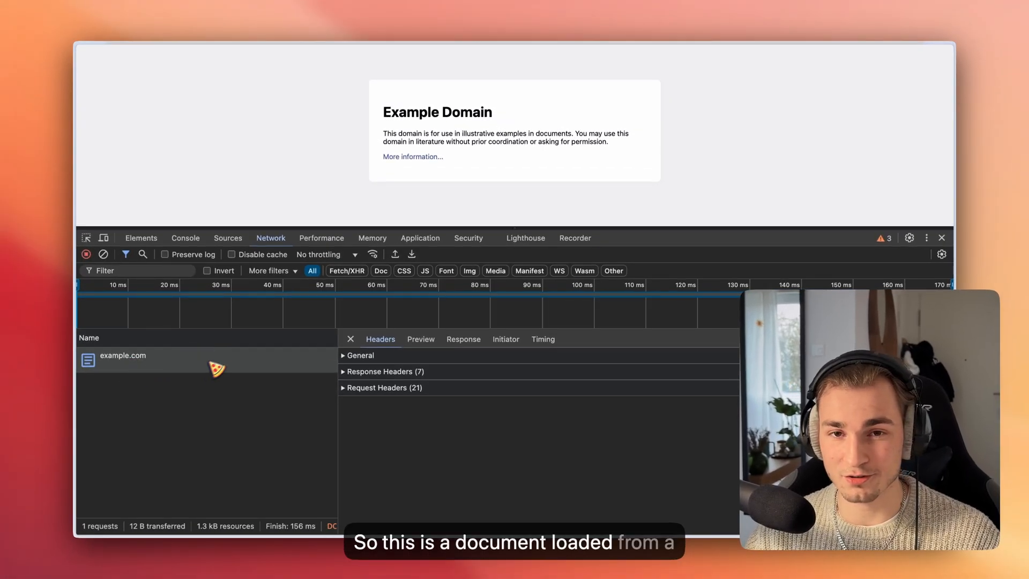
{"action": "left_click", "coordinate": [360, 355]}
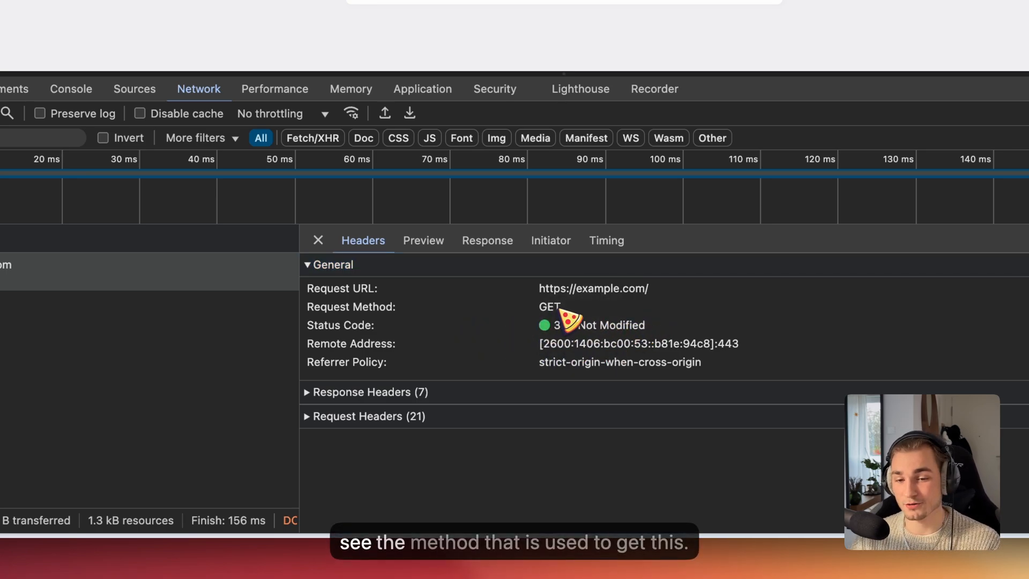
{"action": "mouse_move", "coordinate": [319, 272]}
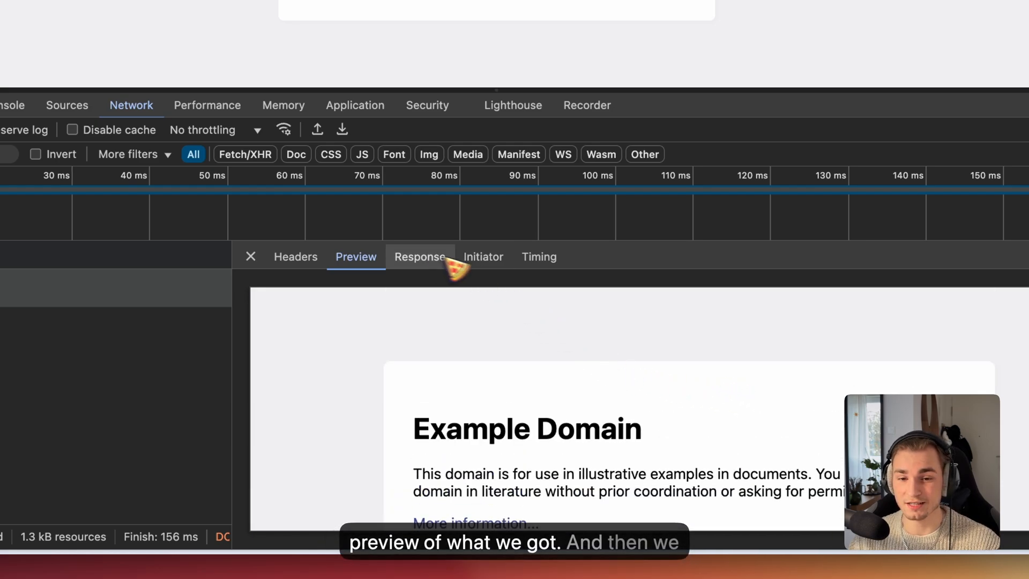
View example.com's raw response HTML, then its Initiator data
{"action": "left_click", "coordinate": [419, 258]}
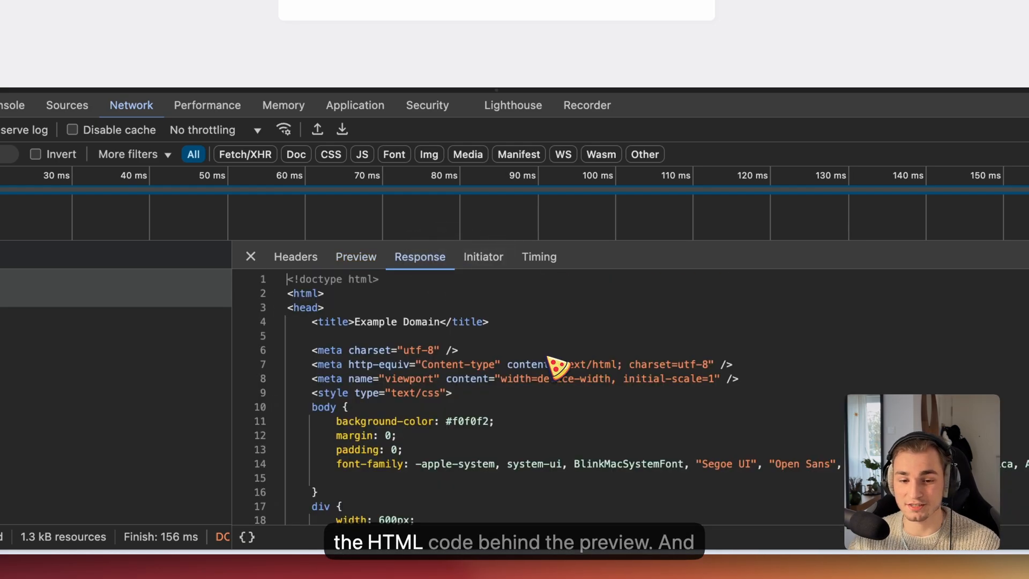
{"action": "scroll", "scroll_direction": "down", "scroll_amount": 3}
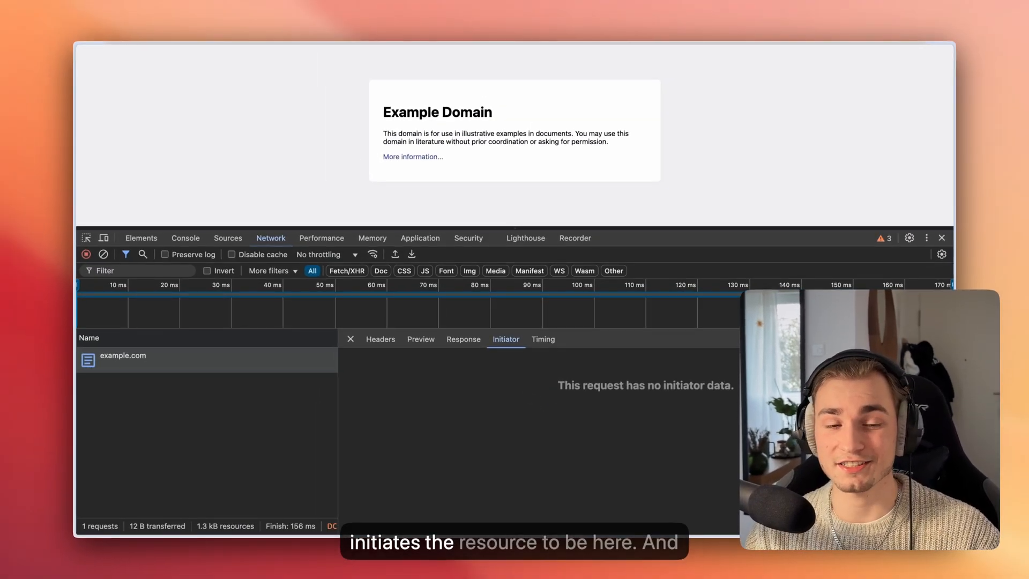
{"action": "left_click", "coordinate": [542, 339]}
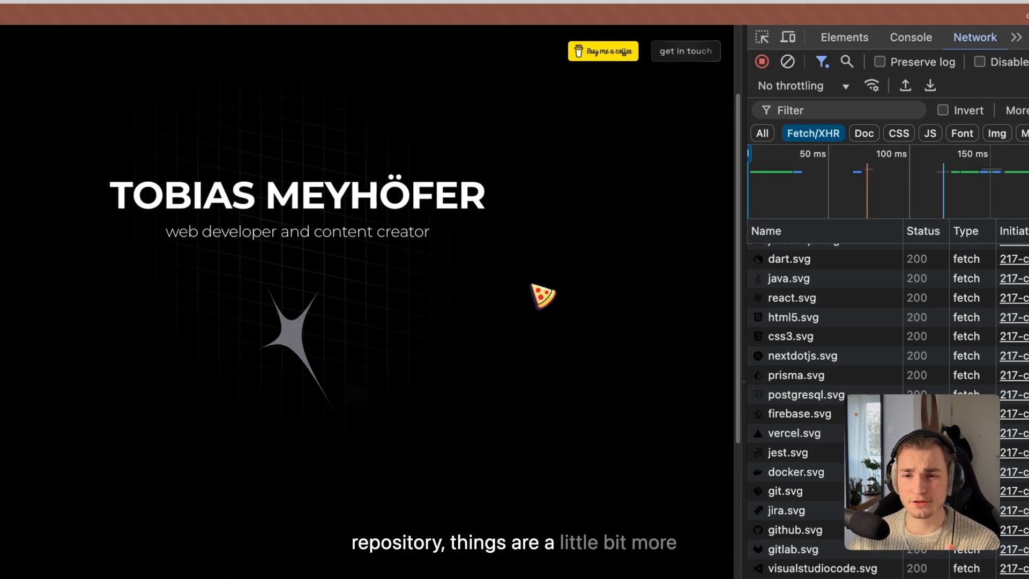
Dock DevTools beneath the portfolio page and reload to list its requests
{"action": "left_click", "coordinate": [953, 77]}
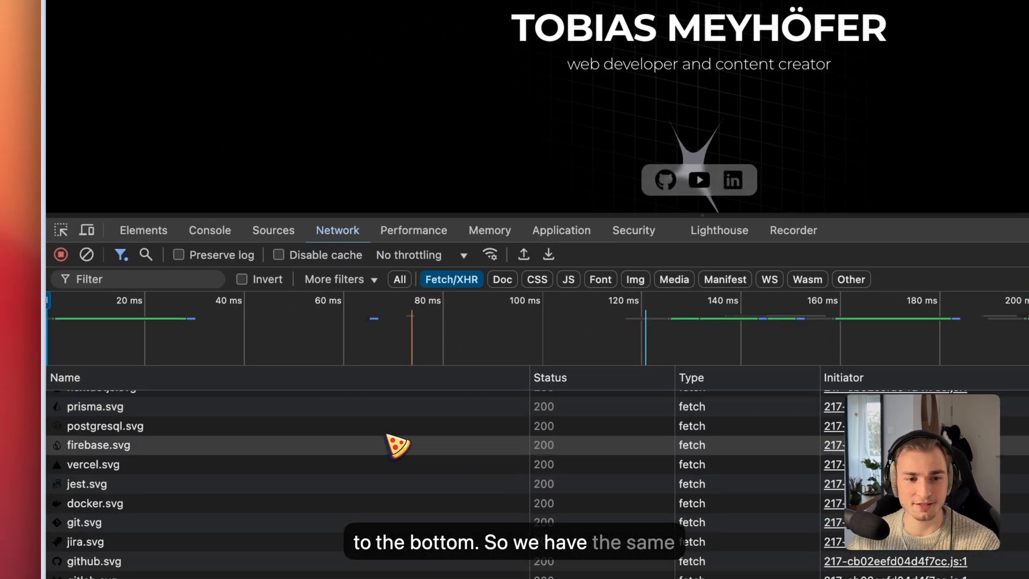
{"action": "key", "text": "Cmd+R"}
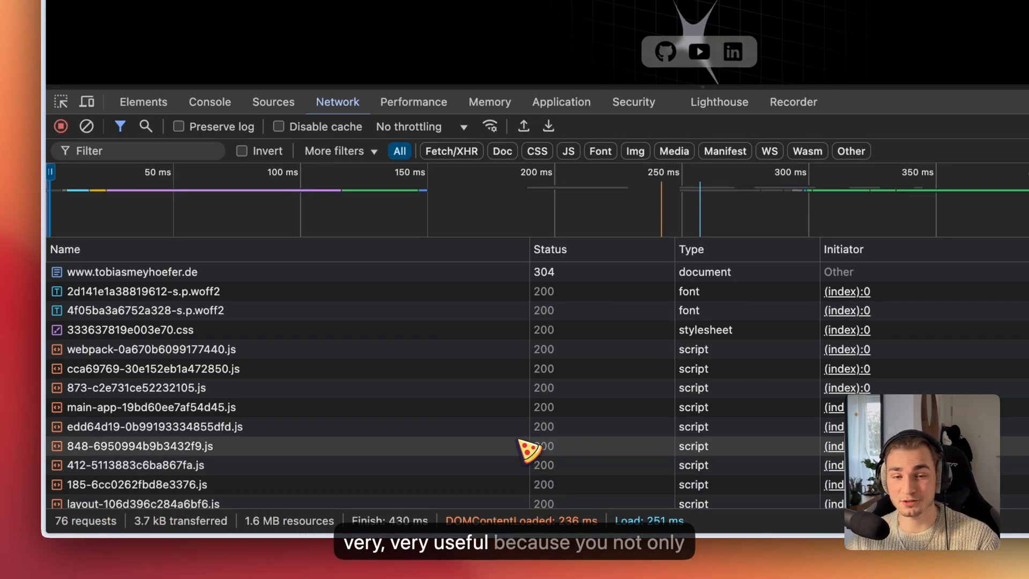
{"action": "mouse_move", "coordinate": [85, 532]}
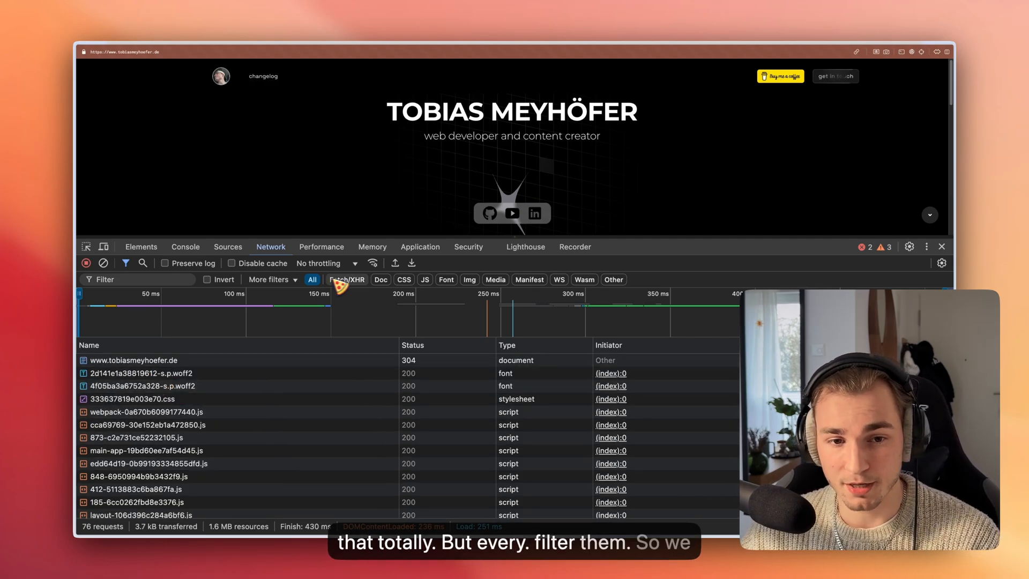
Filter to documents and inspect the portfolio document's response HTML and initiator chain
{"action": "left_click", "coordinate": [346, 280]}
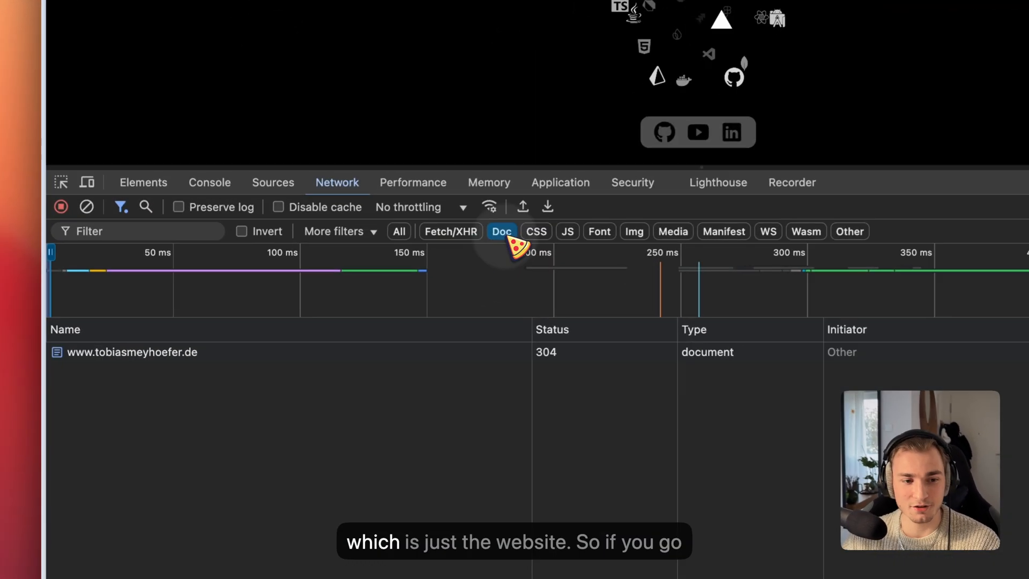
{"action": "left_click", "coordinate": [132, 352]}
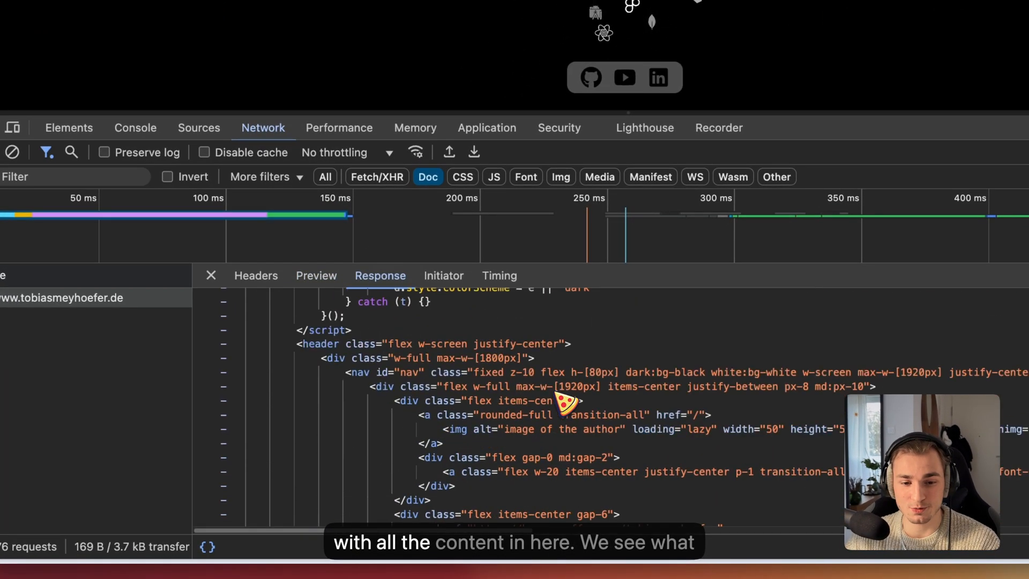
{"action": "left_click", "coordinate": [444, 275]}
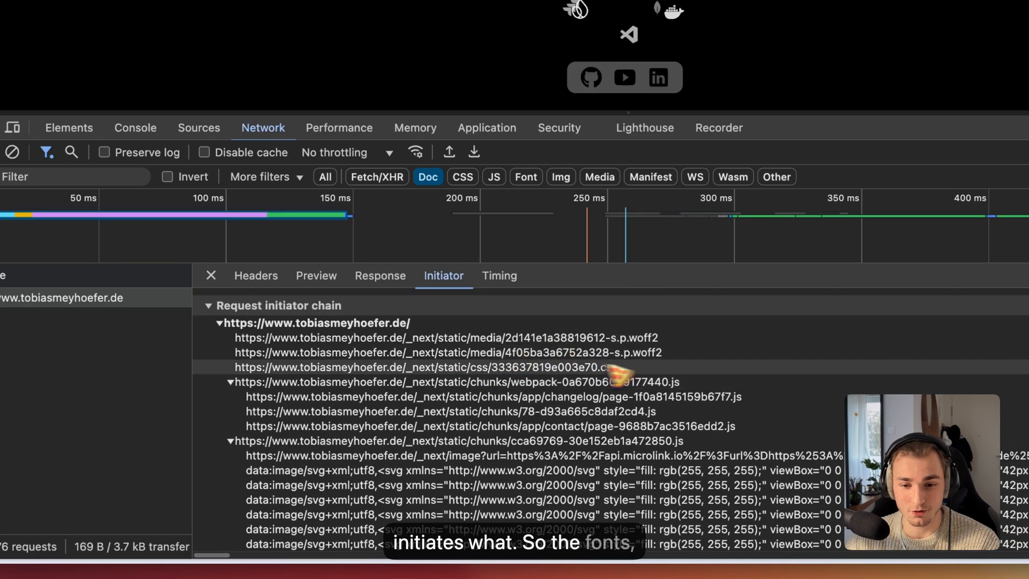
{"action": "left_click", "coordinate": [499, 276]}
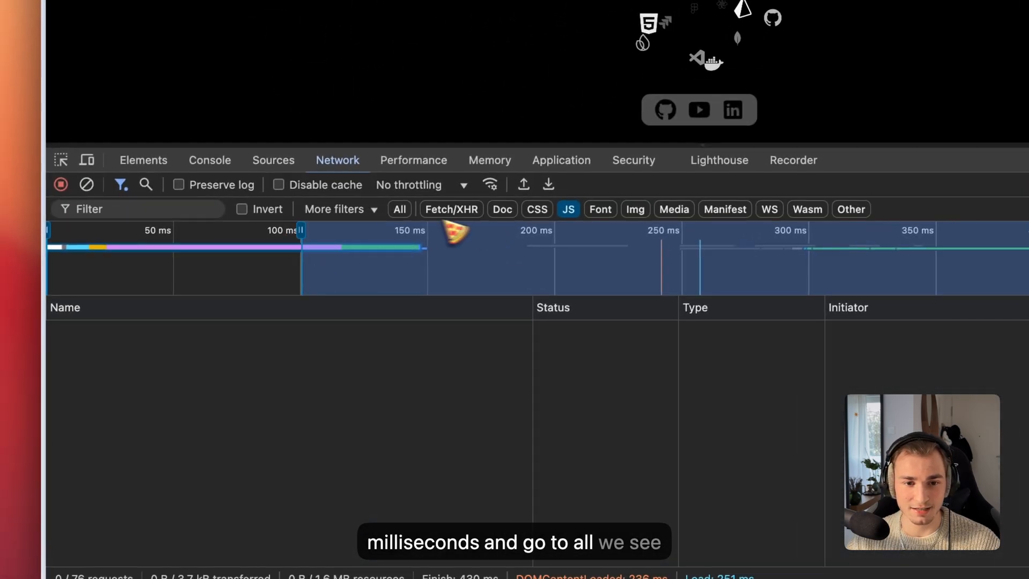
Show all request types again and set network throttling to 3G
{"action": "left_click", "coordinate": [399, 209]}
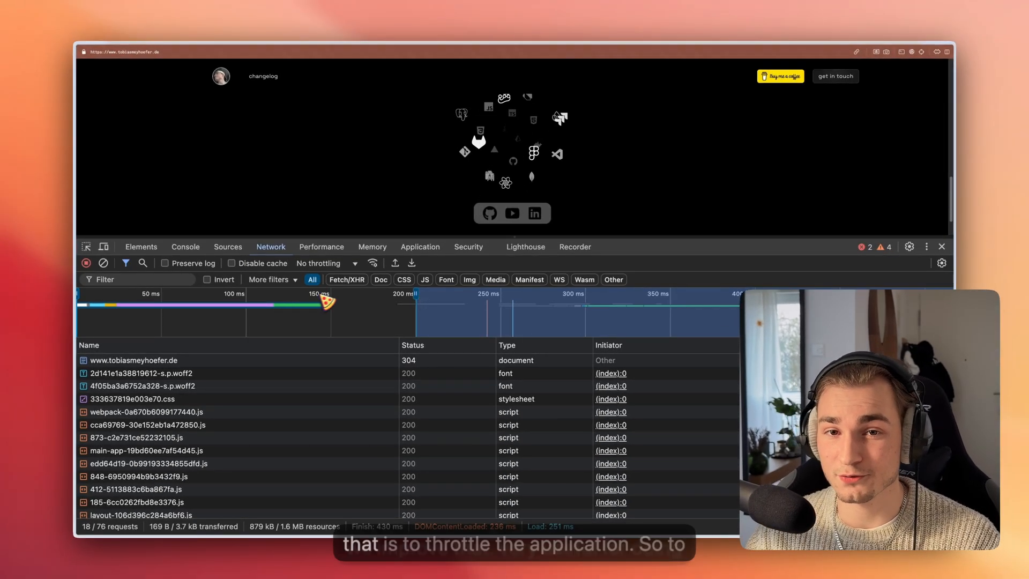
{"action": "left_click", "coordinate": [324, 263]}
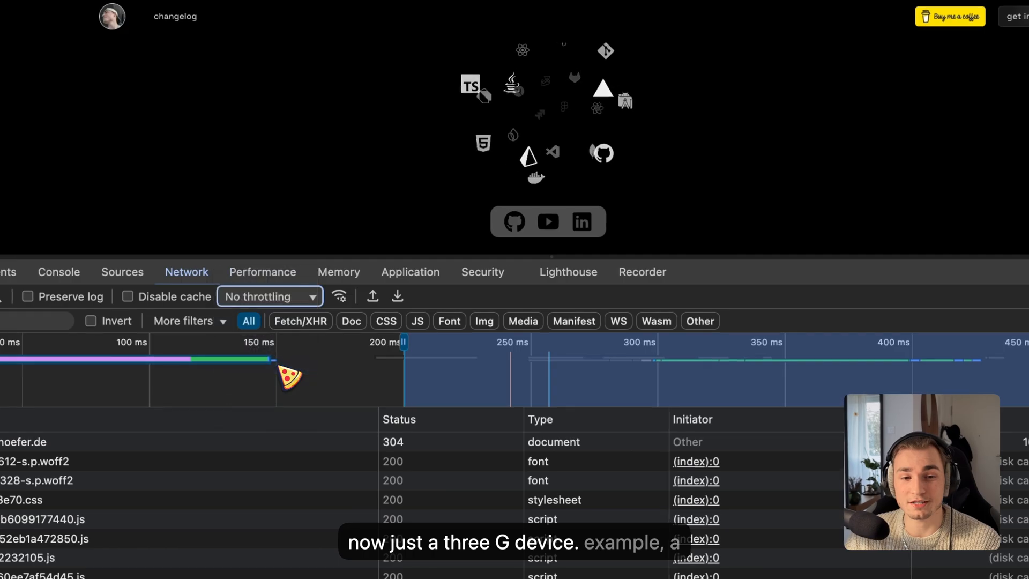
{"action": "left_click", "coordinate": [269, 295]}
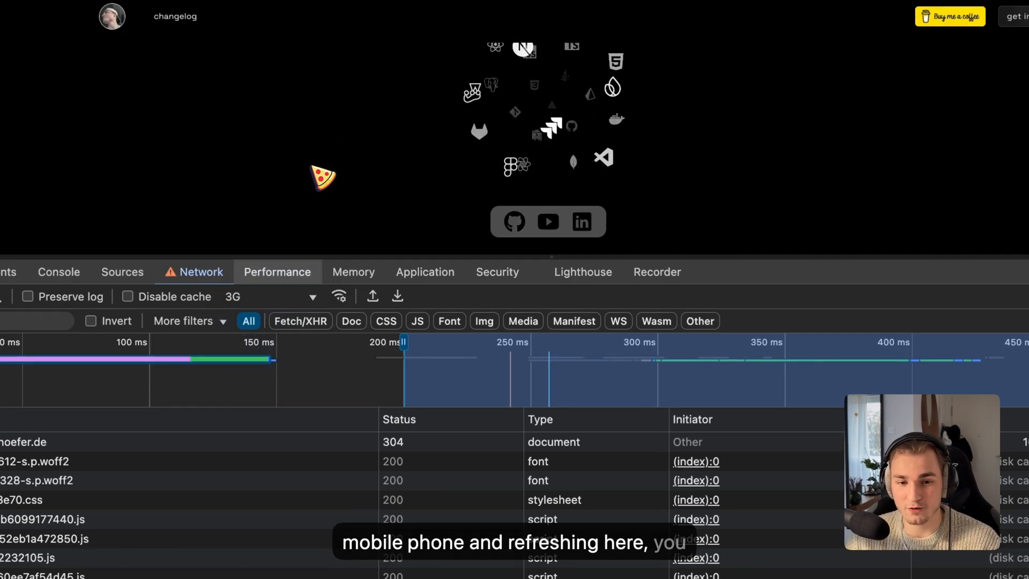